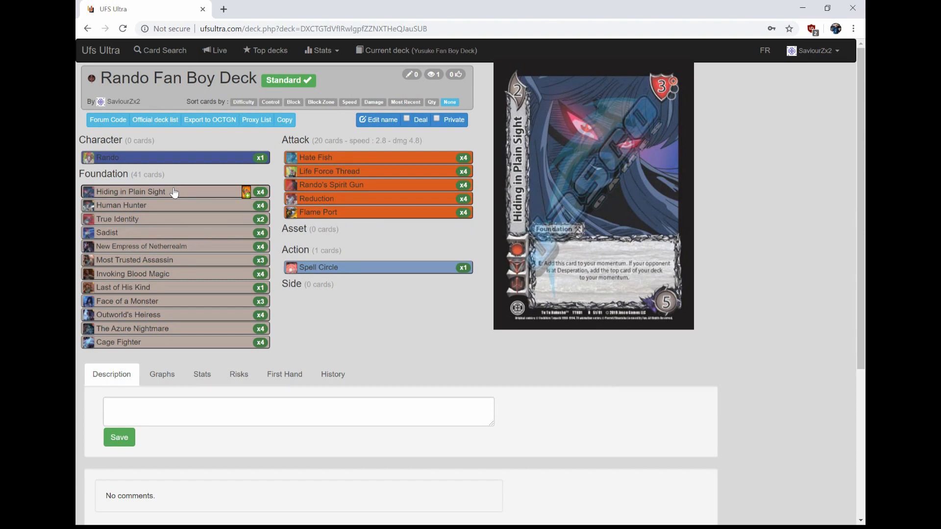
mouse_move(316, 212)
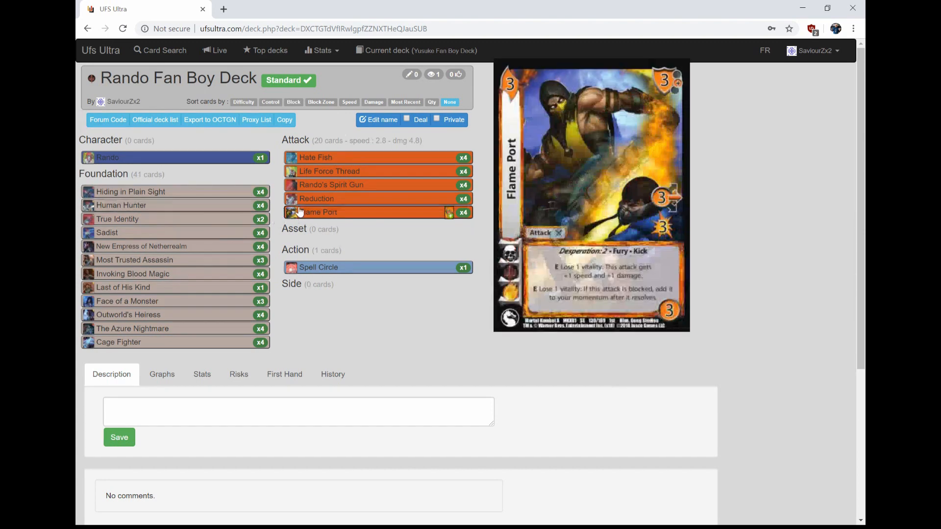
mouse_move(243, 191)
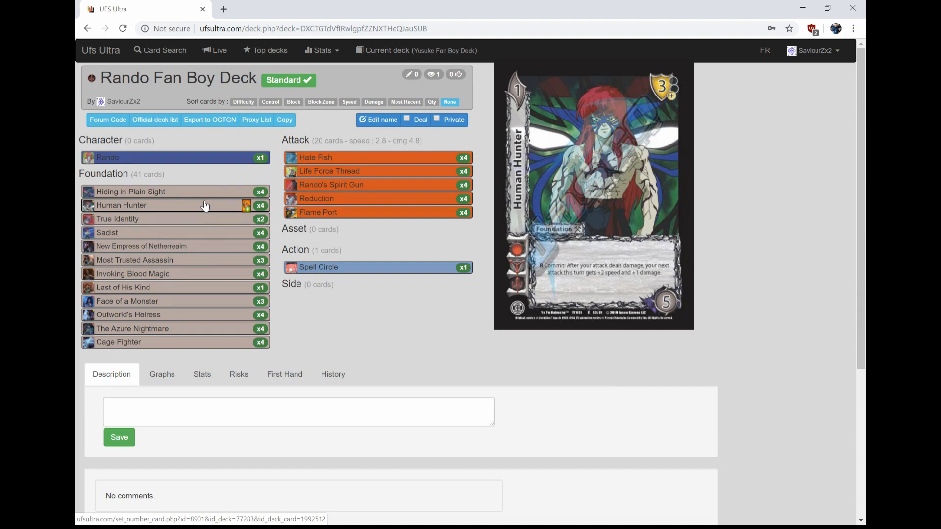
mouse_move(202, 214)
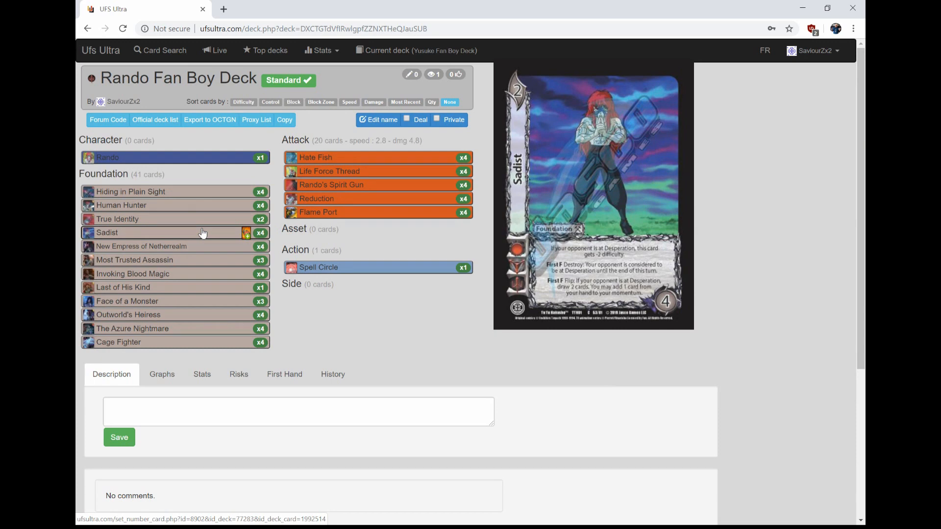
mouse_move(325, 202)
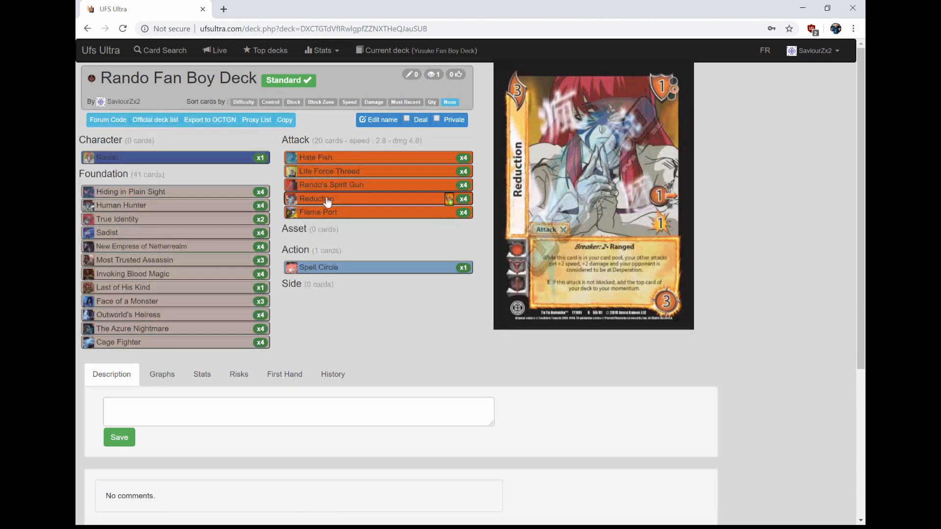
mouse_move(318, 212)
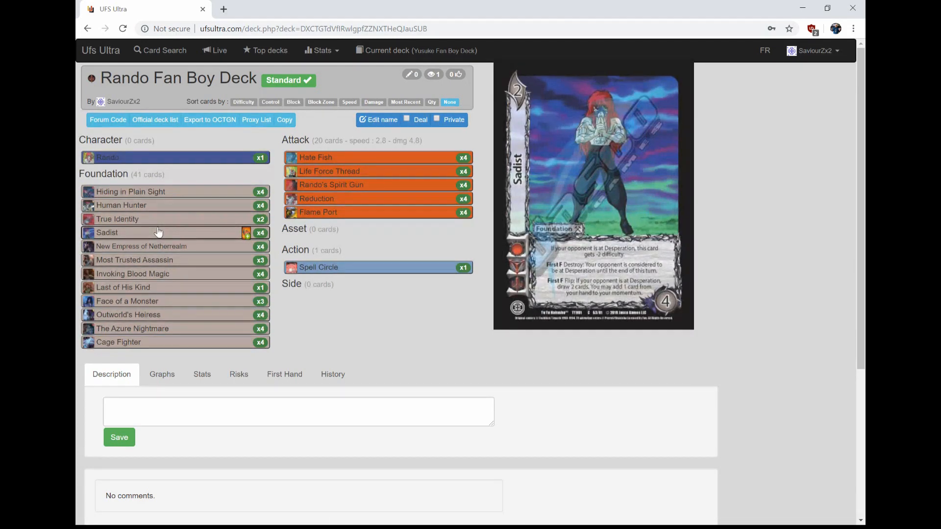
mouse_move(141, 246)
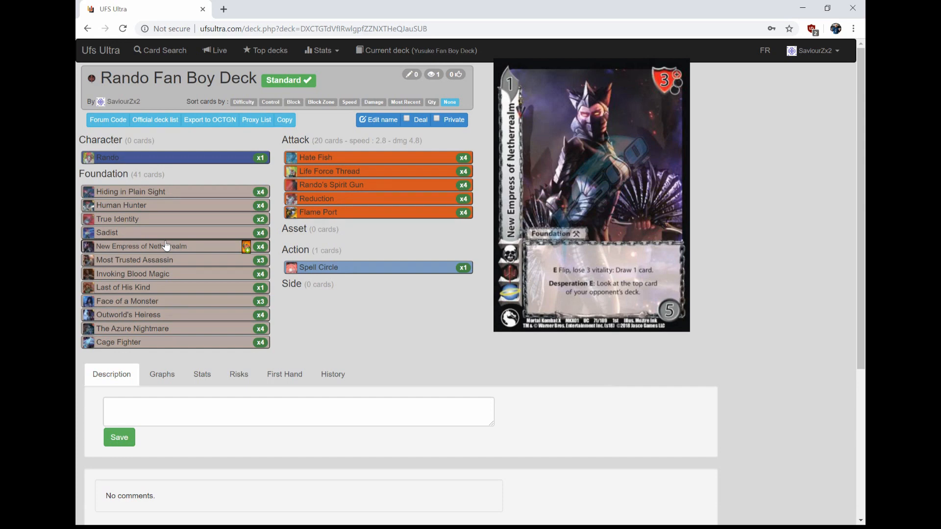
mouse_move(134, 260)
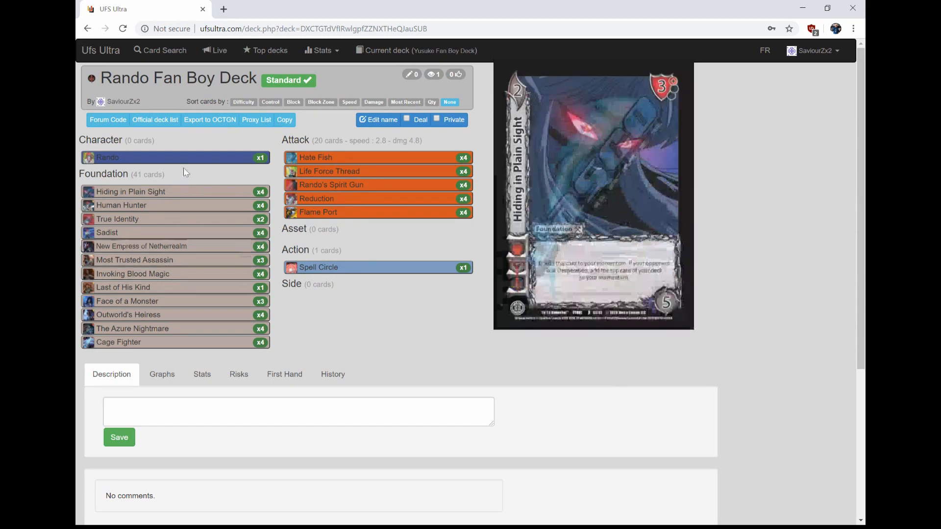
mouse_move(132, 273)
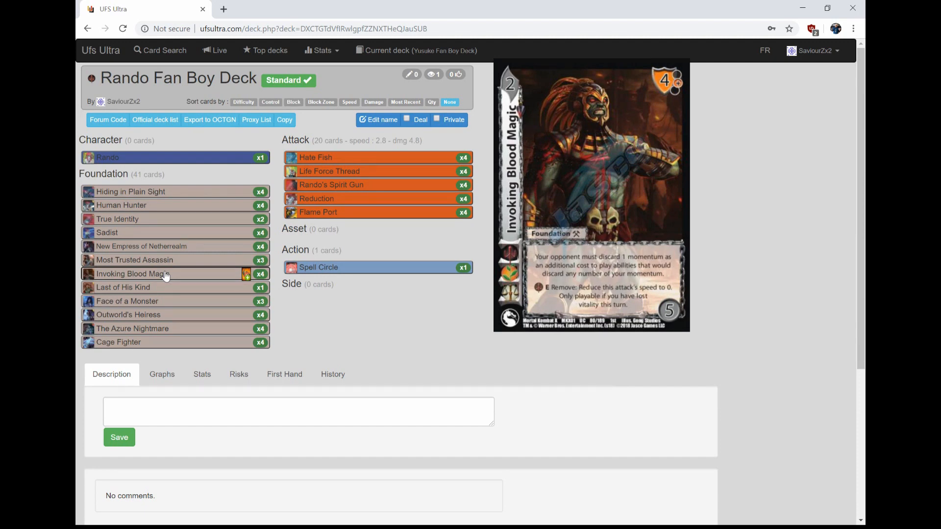
mouse_move(162, 240)
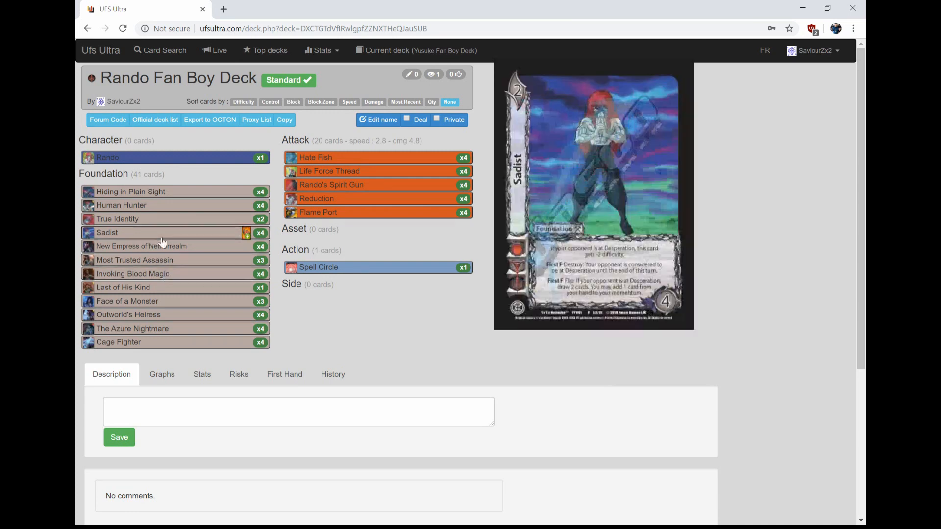
mouse_move(132, 274)
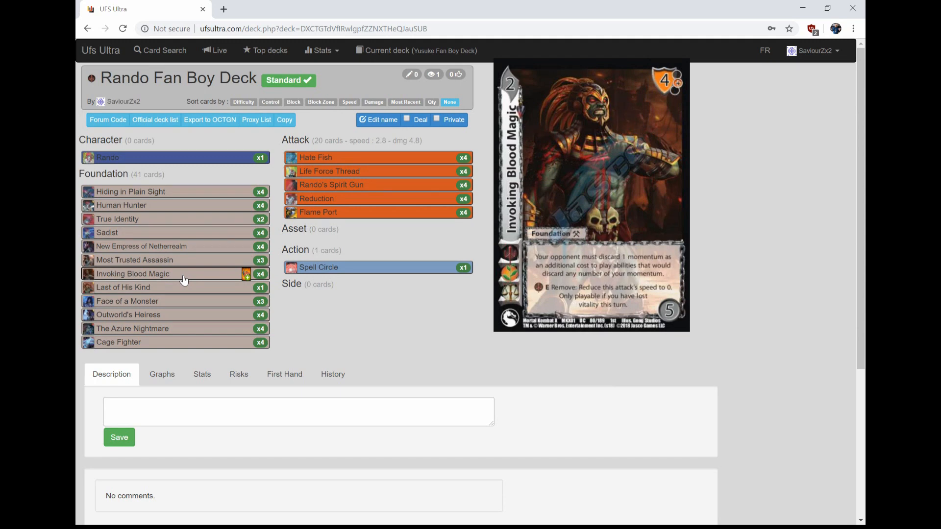
mouse_move(130, 191)
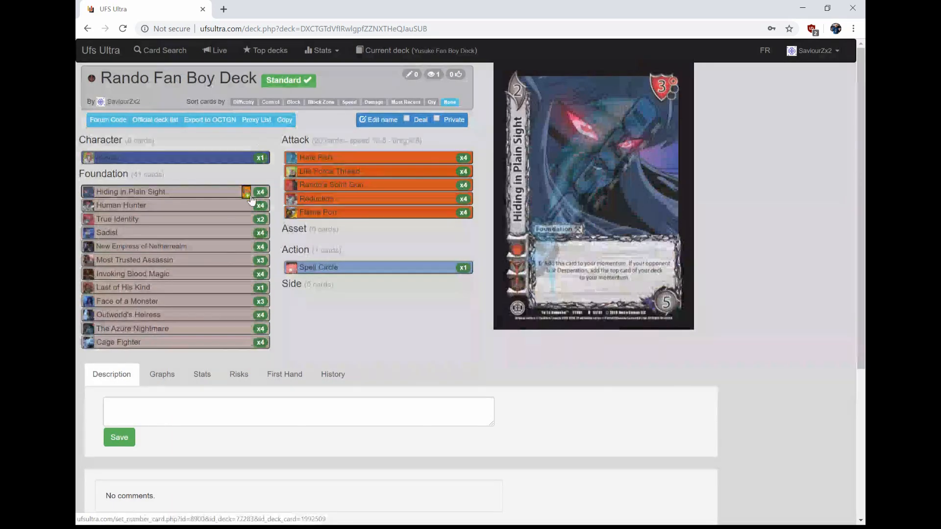
mouse_move(150, 274)
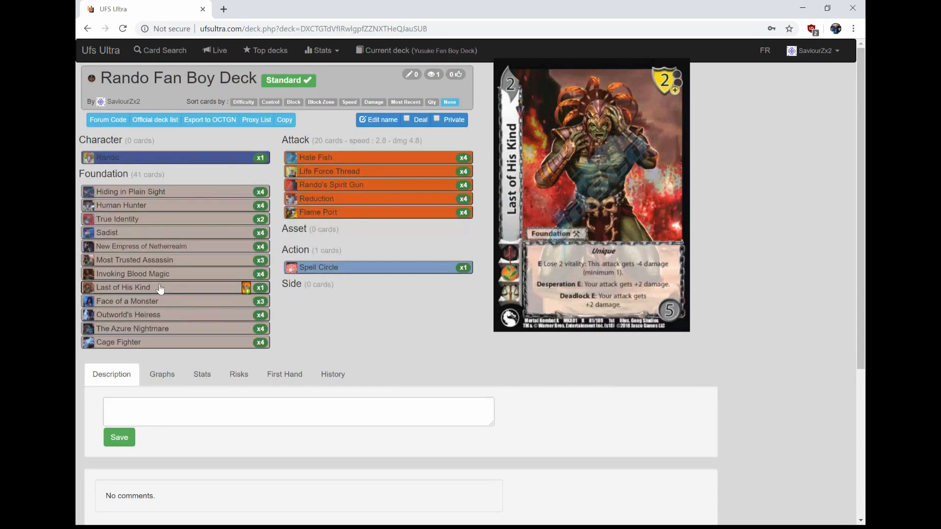
mouse_move(127, 301)
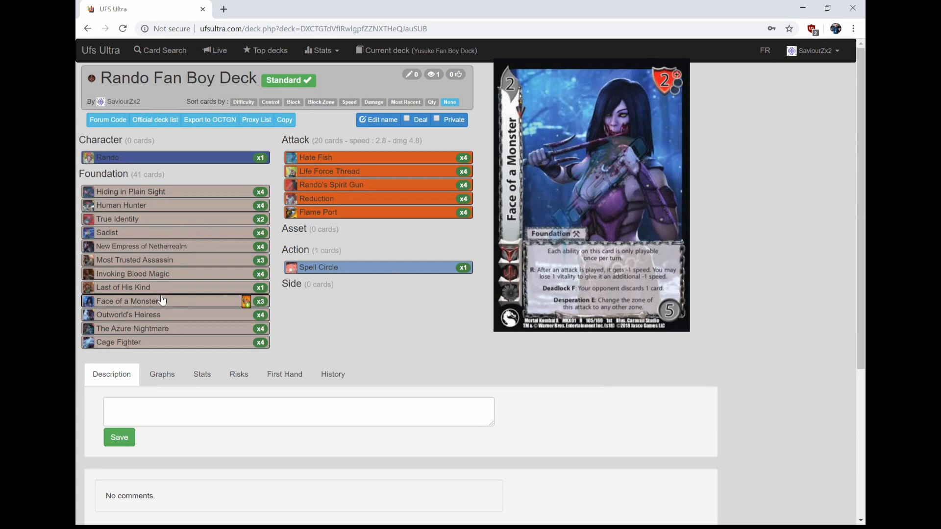
mouse_move(161, 317)
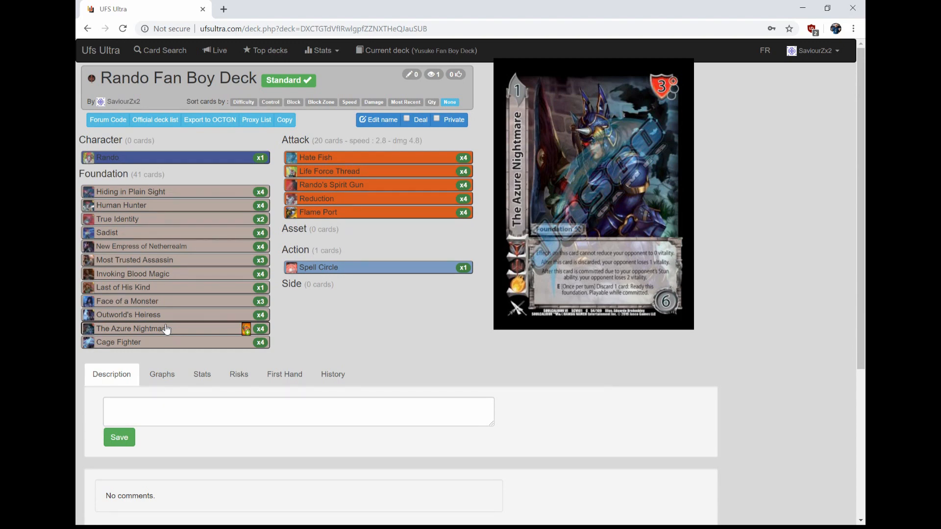
mouse_move(118, 342)
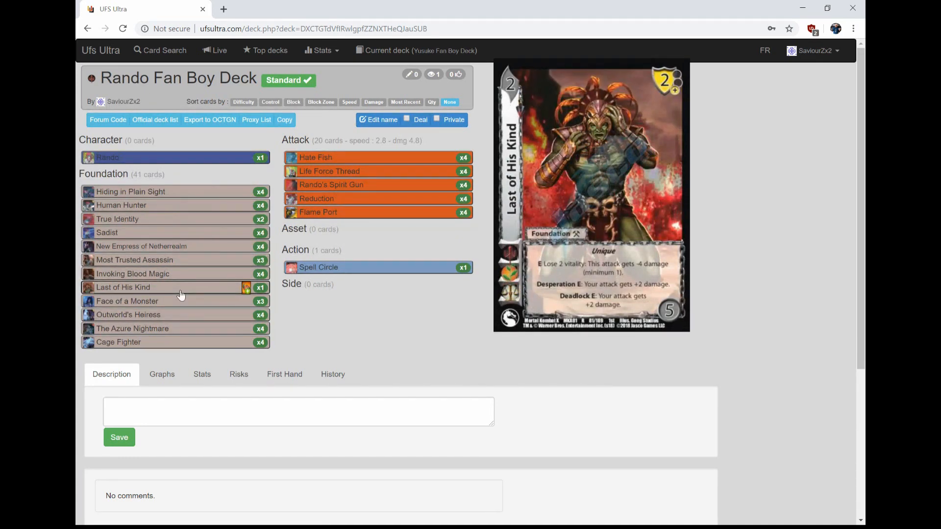
mouse_move(396, 157)
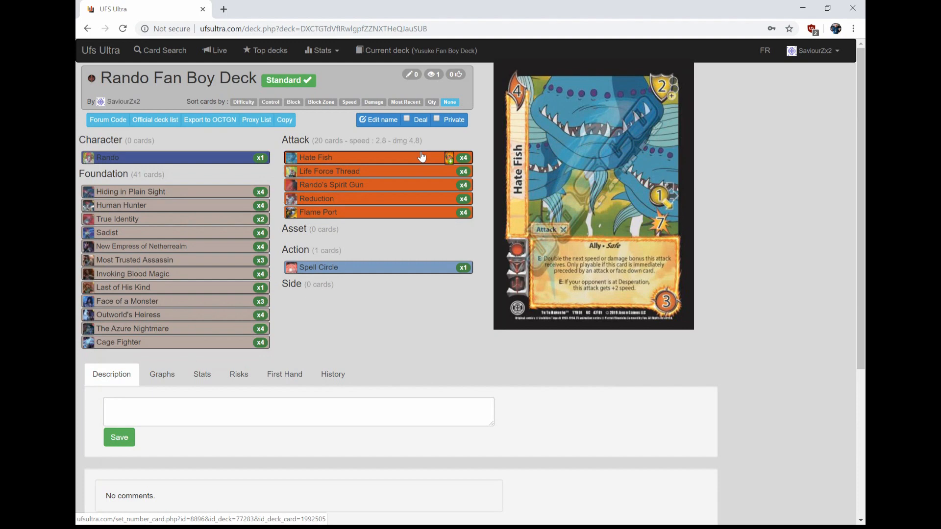
mouse_move(390, 199)
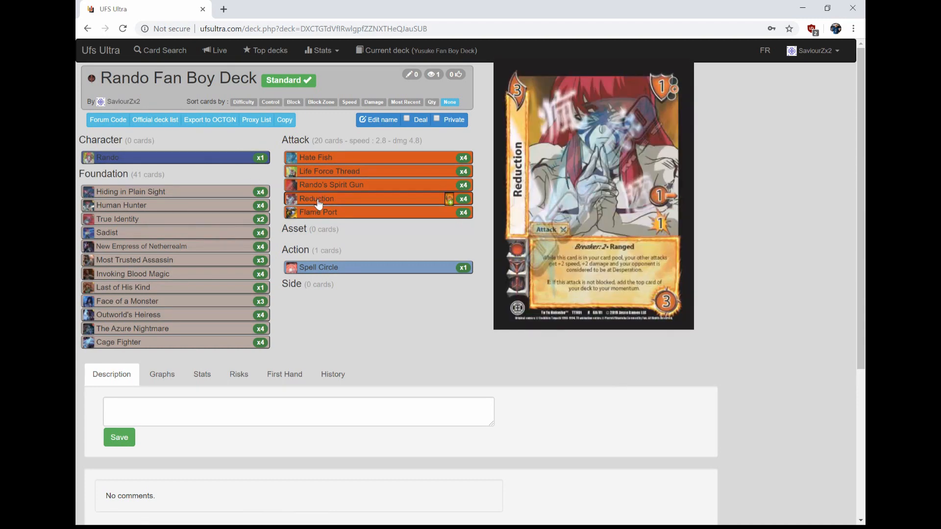
mouse_move(329, 171)
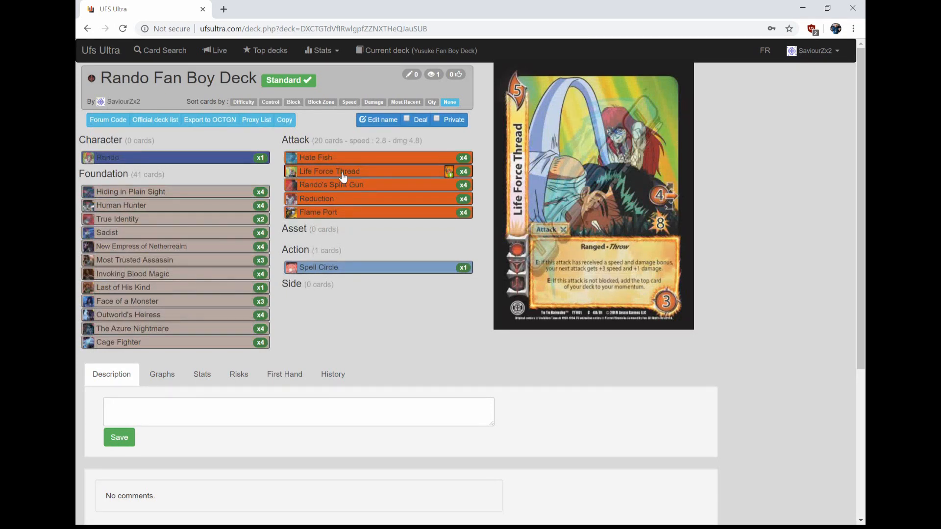
mouse_move(331, 184)
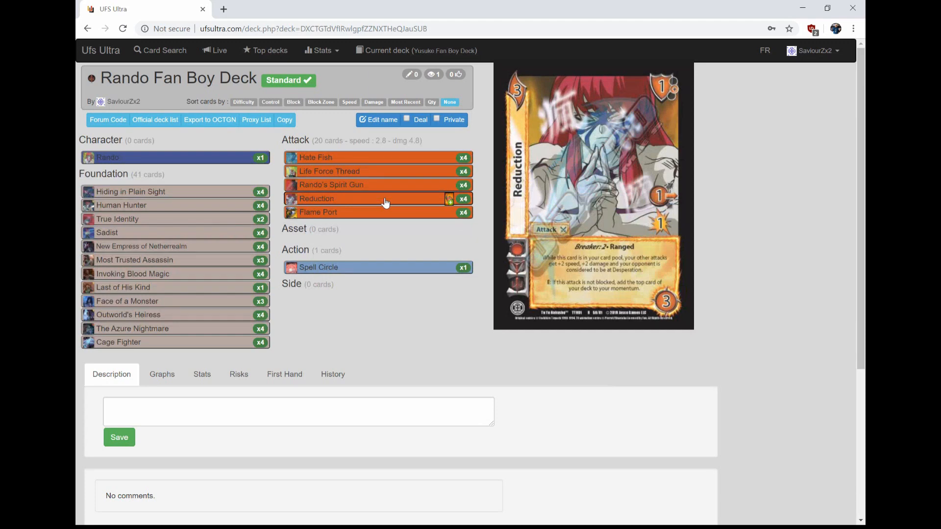
mouse_move(357, 195)
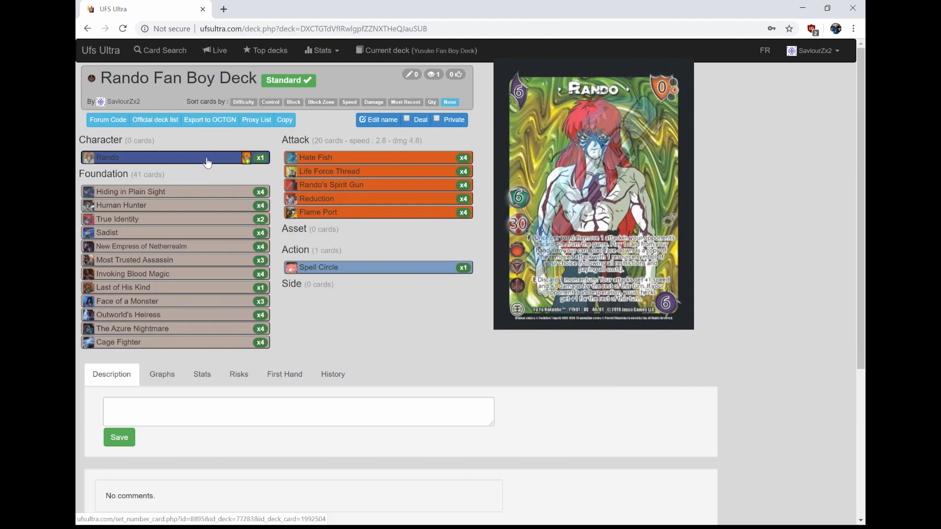
mouse_move(372, 211)
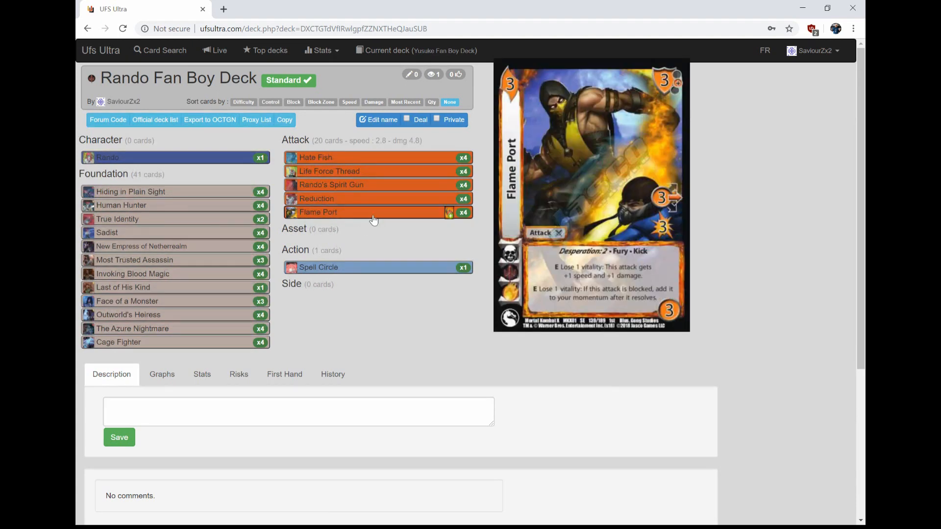
mouse_move(393, 199)
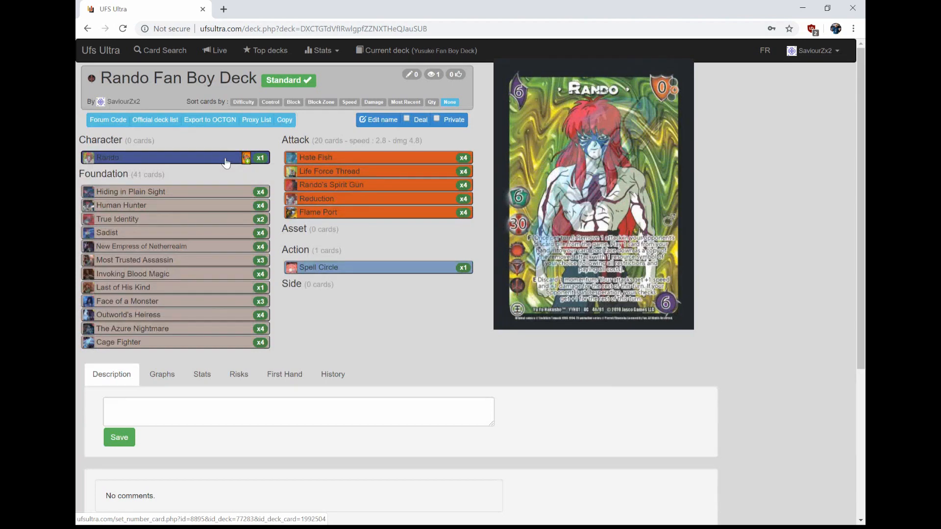
mouse_move(317, 199)
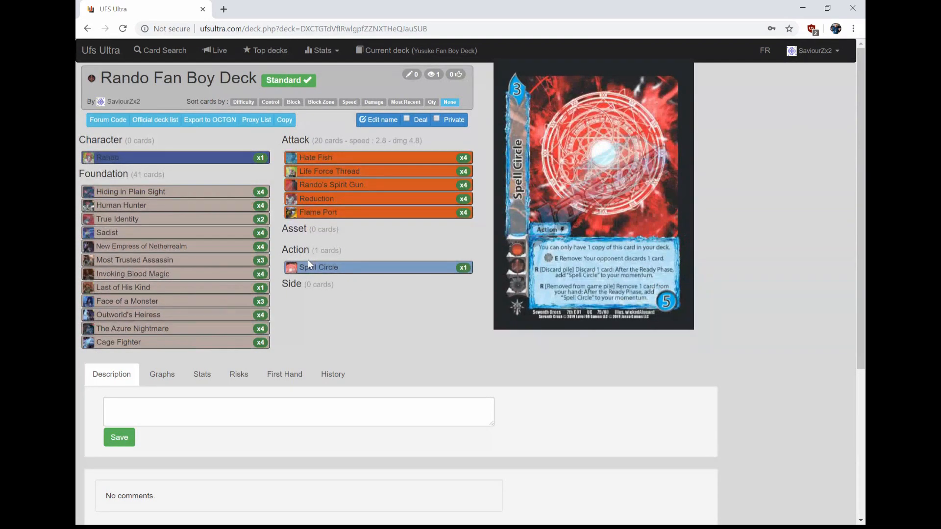
mouse_move(108, 157)
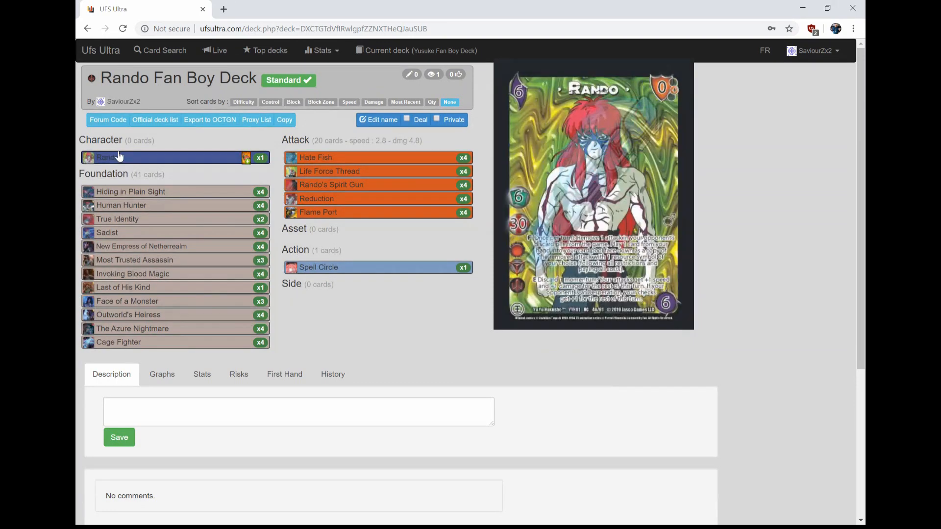